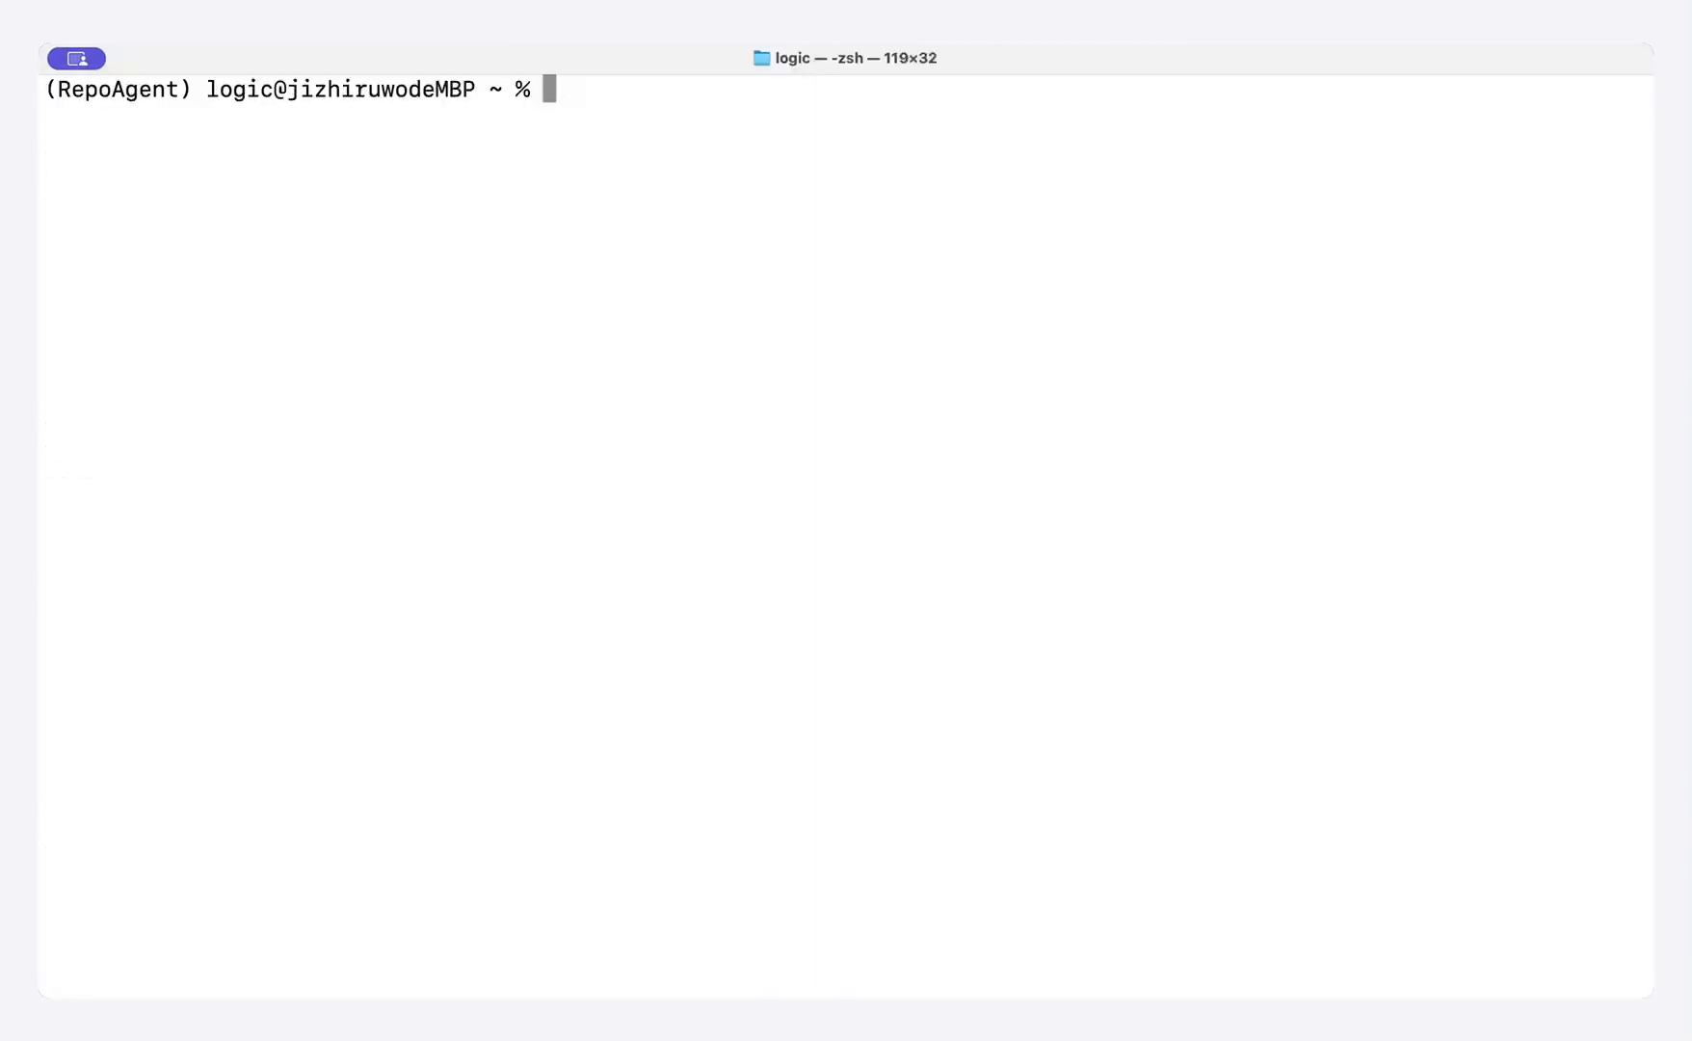
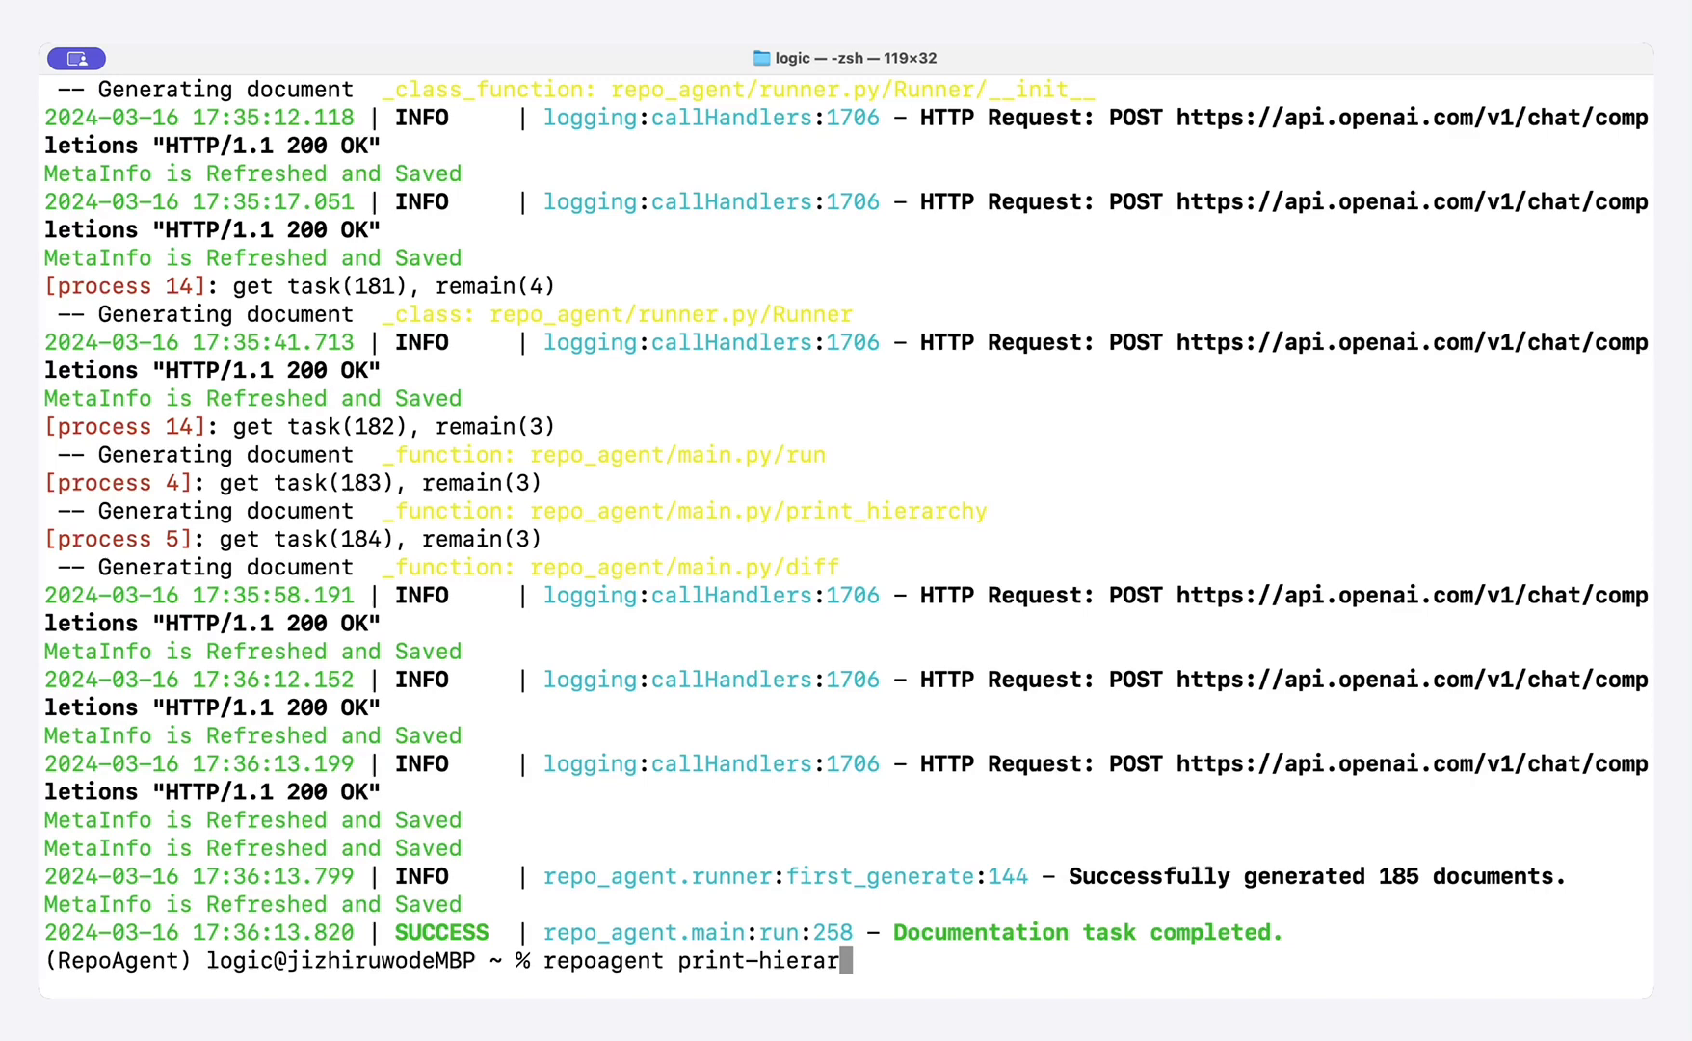
Run repoagent print-hierarchy to display the project's directory, file, class and function tree
{"action": "key", "text": "enter"}
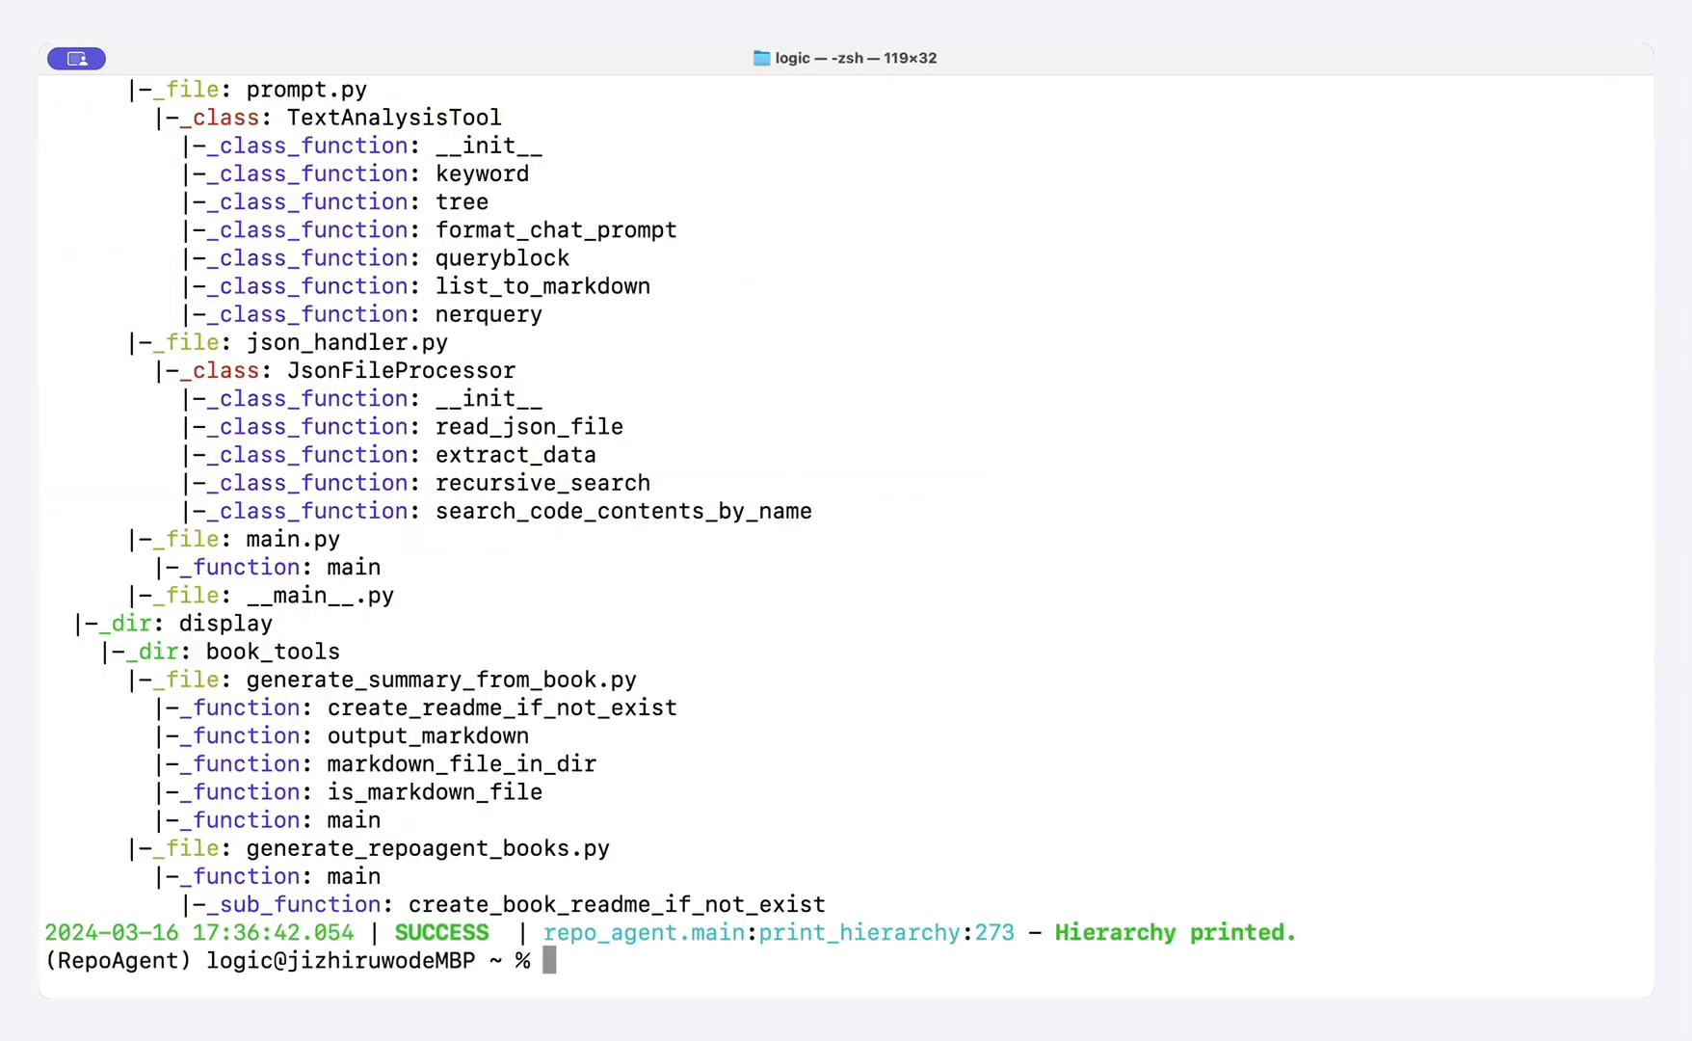
{"action": "type", "text": "repoagent"}
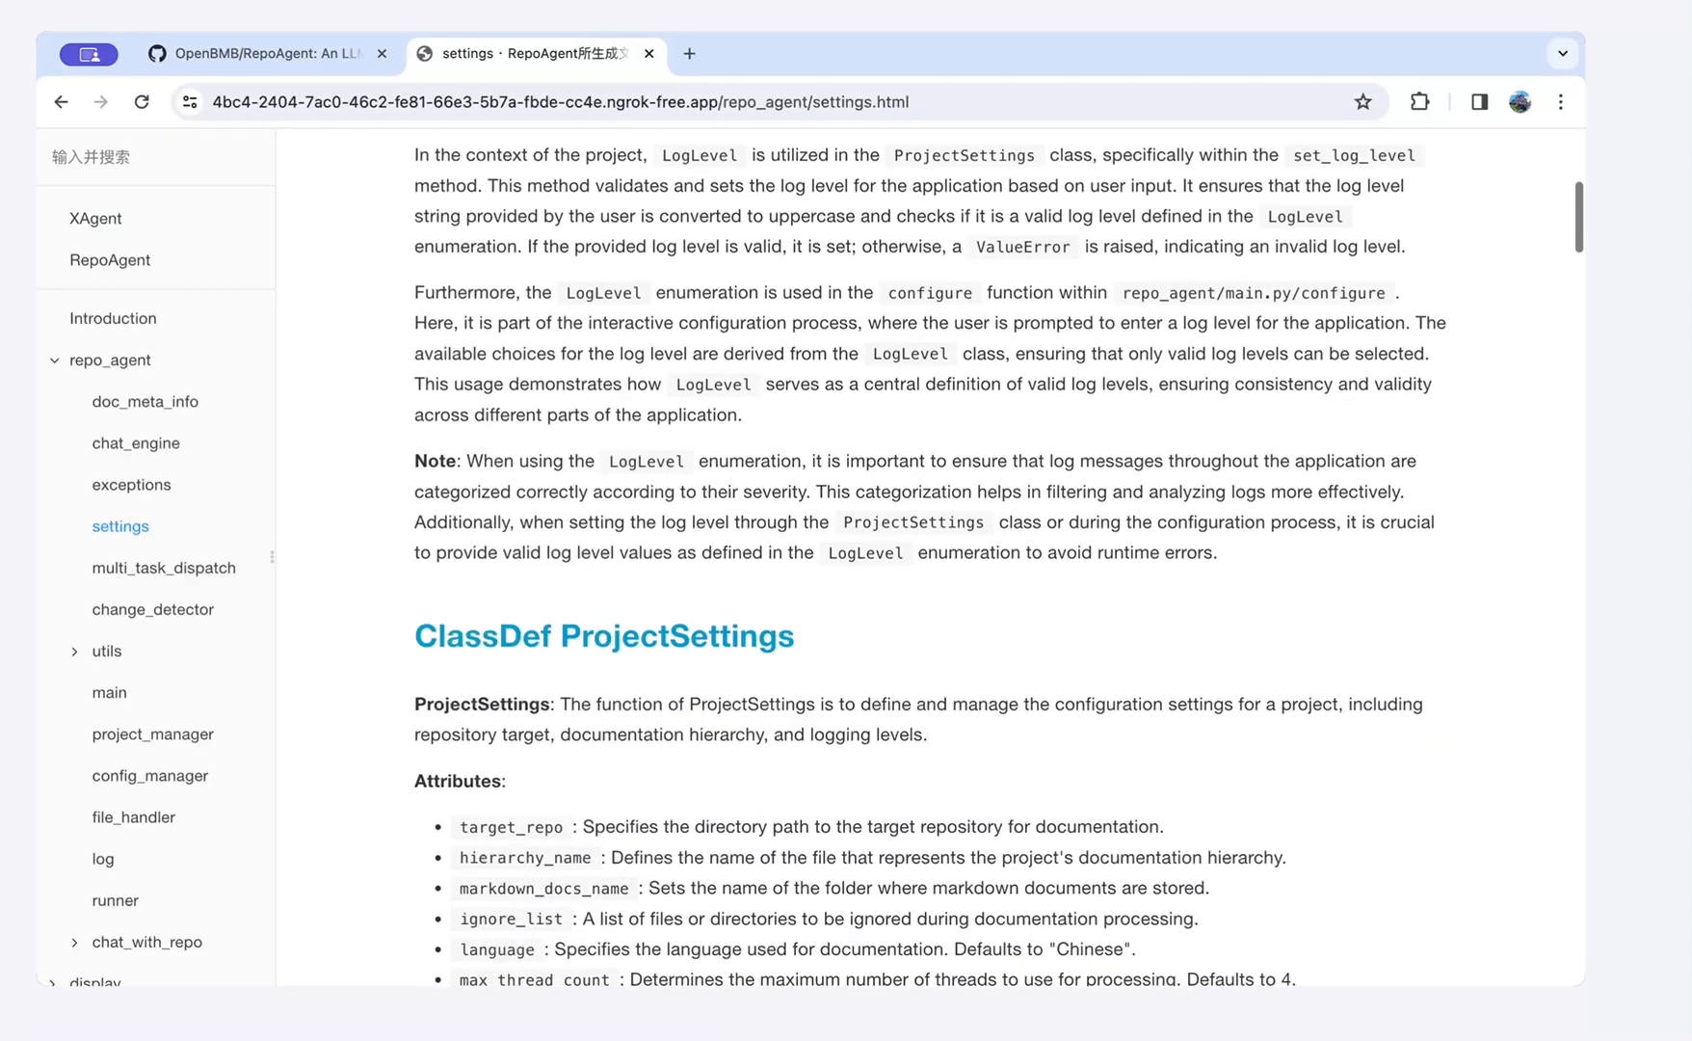
Scroll through the generated settings documentation page in GitBook
{"action": "scroll", "scroll_direction": "down", "scroll_amount": 3}
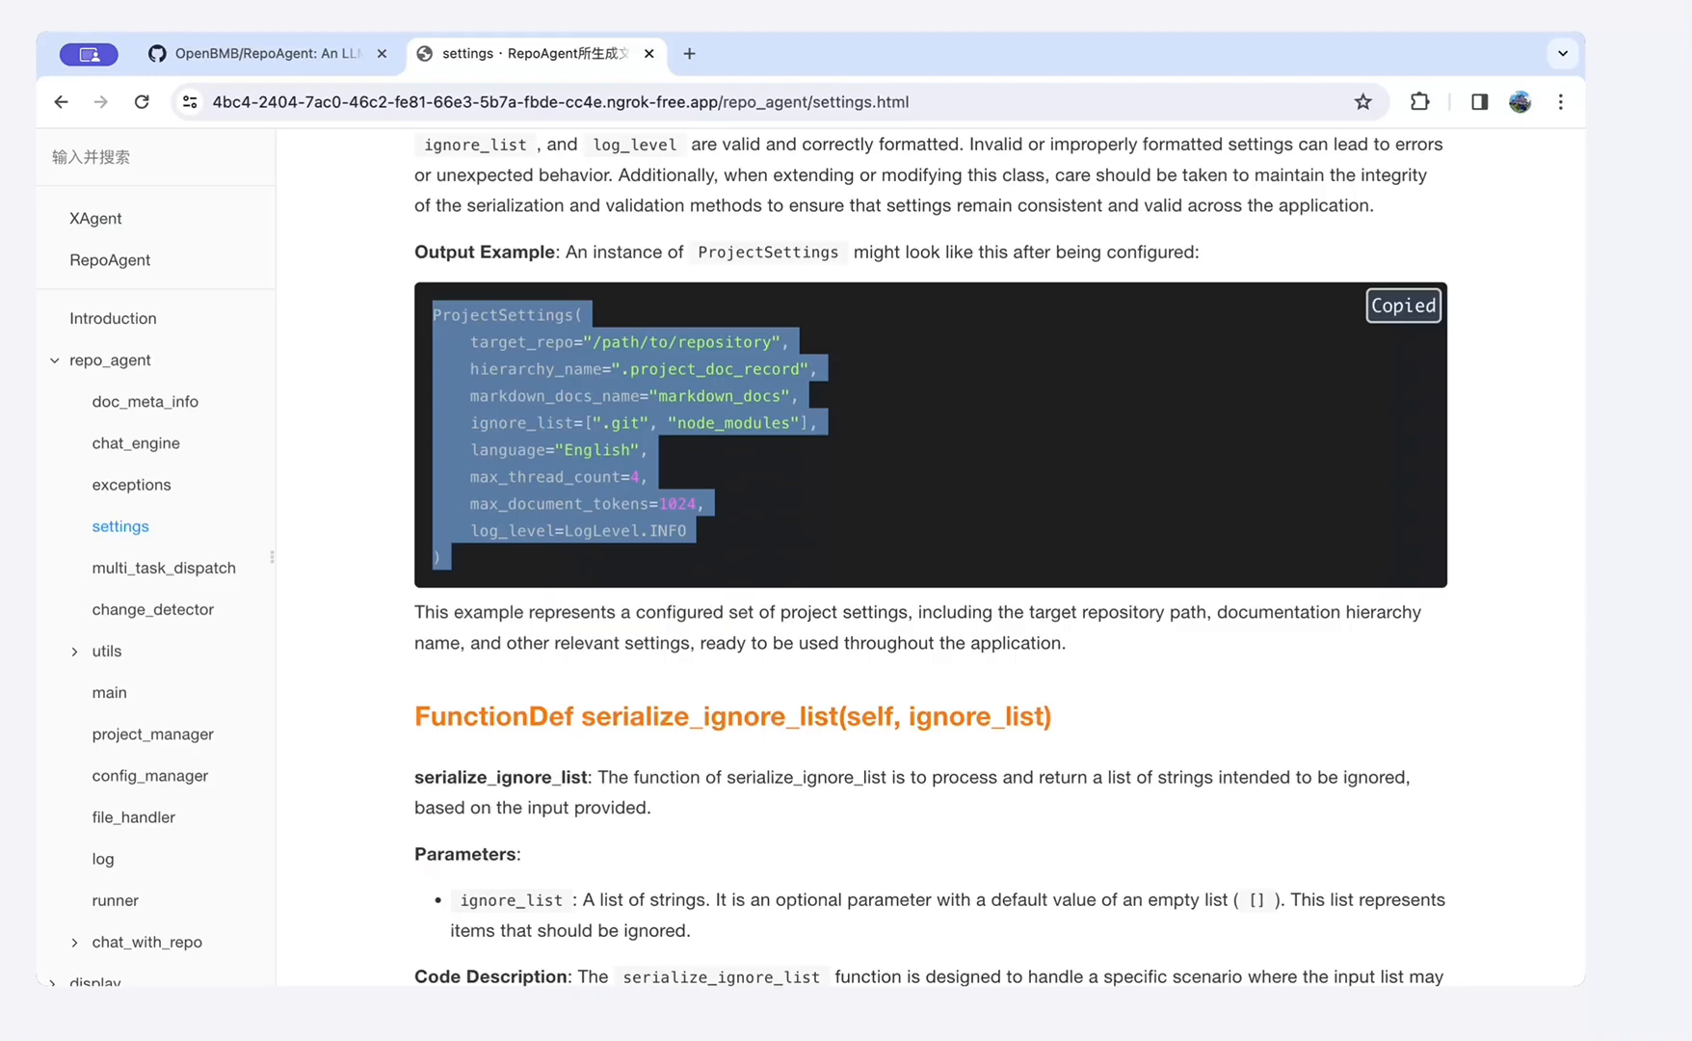
{"action": "scroll", "scroll_direction": "down", "scroll_amount": 3}
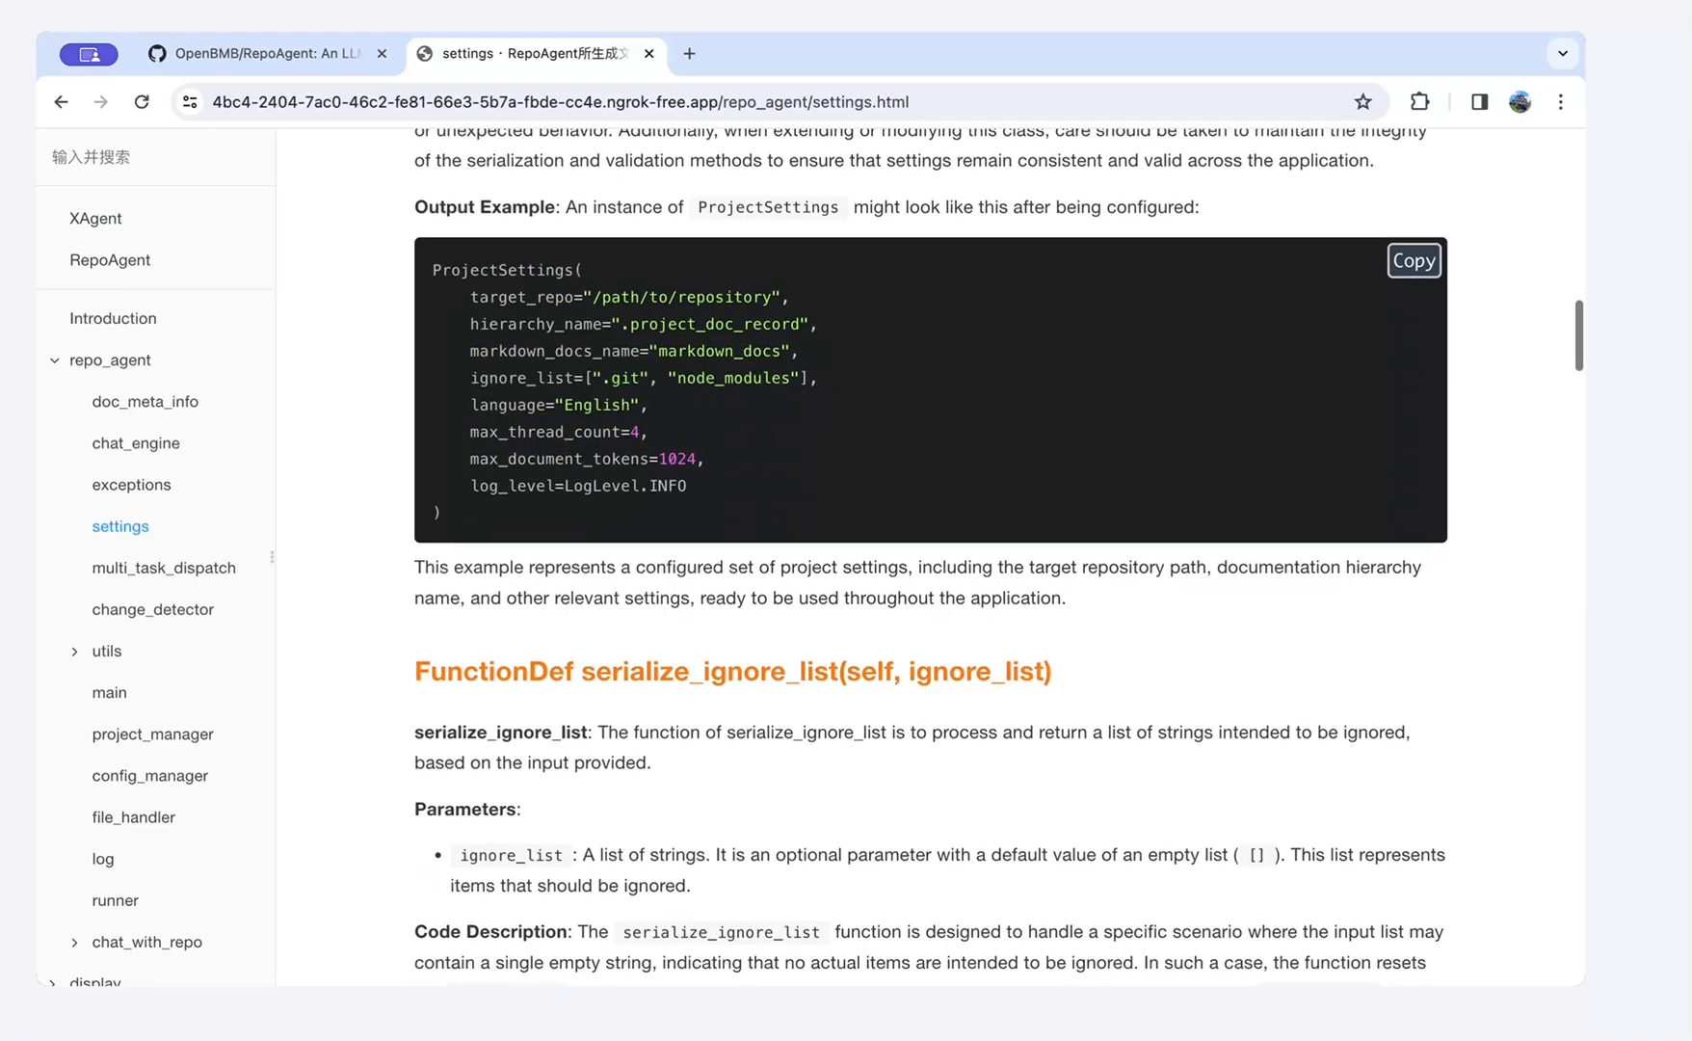
{"action": "scroll", "scroll_direction": "down", "scroll_amount": 3}
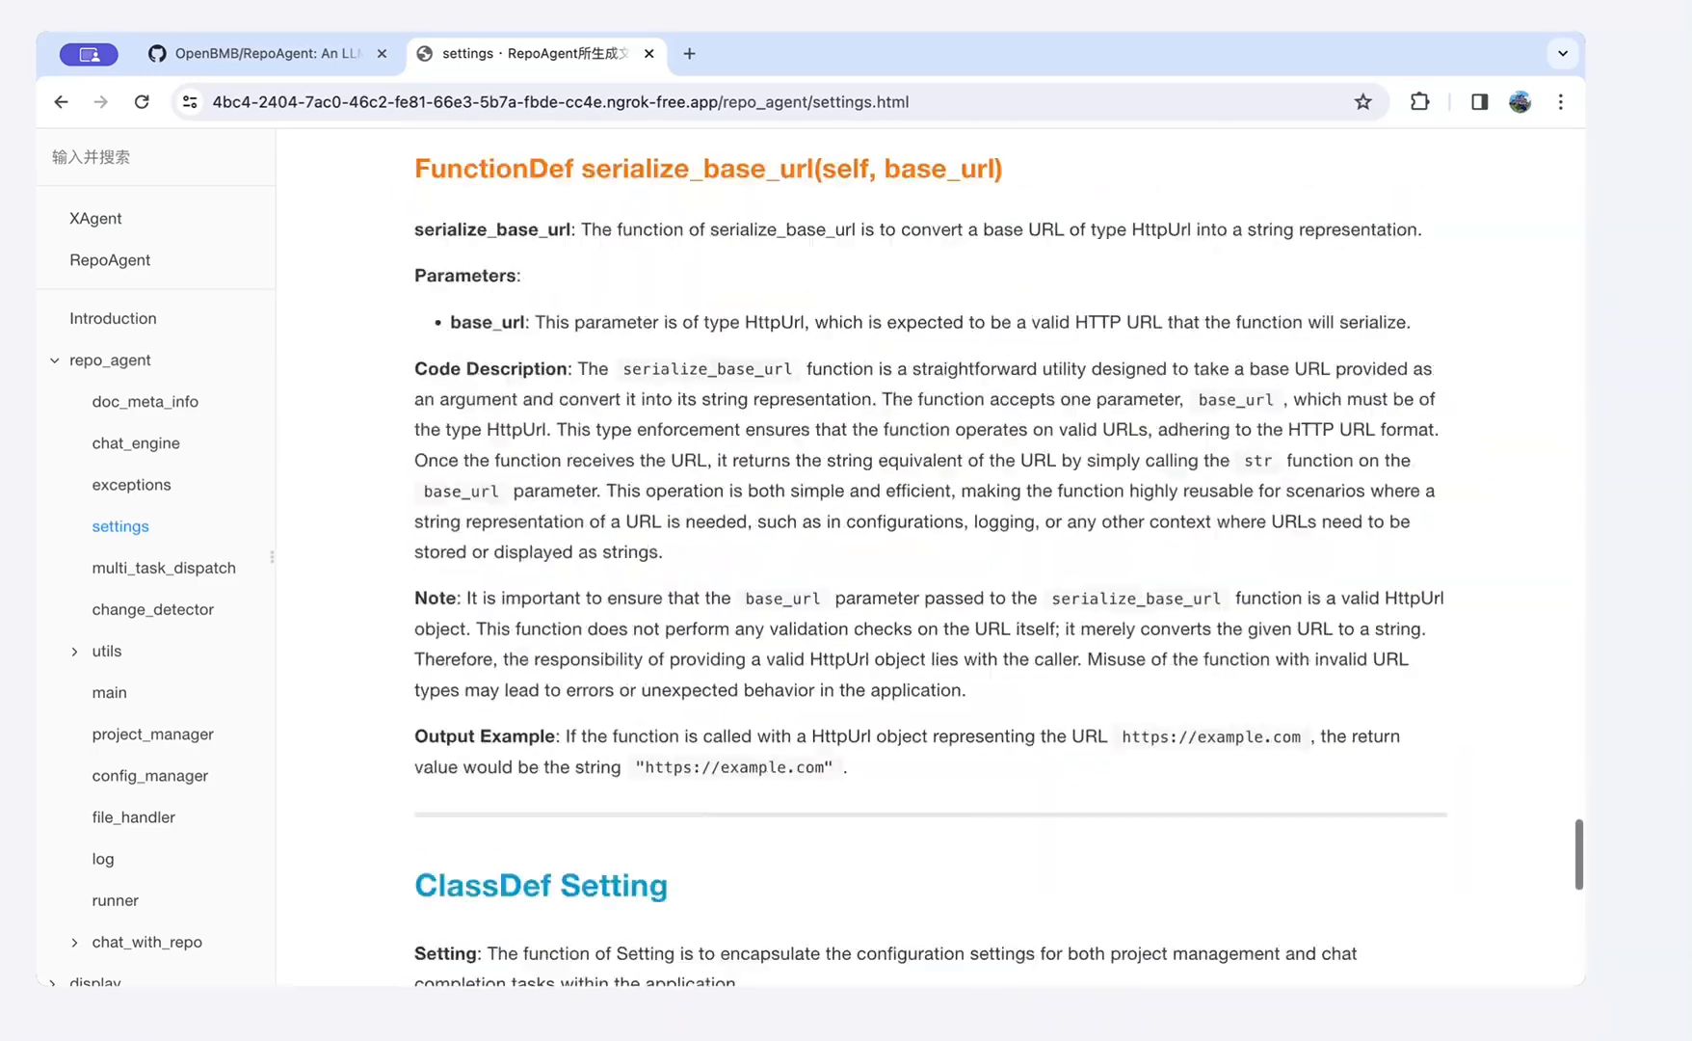
Search the documentation site for 'chatengine'
{"action": "left_click", "coordinate": [144, 402]}
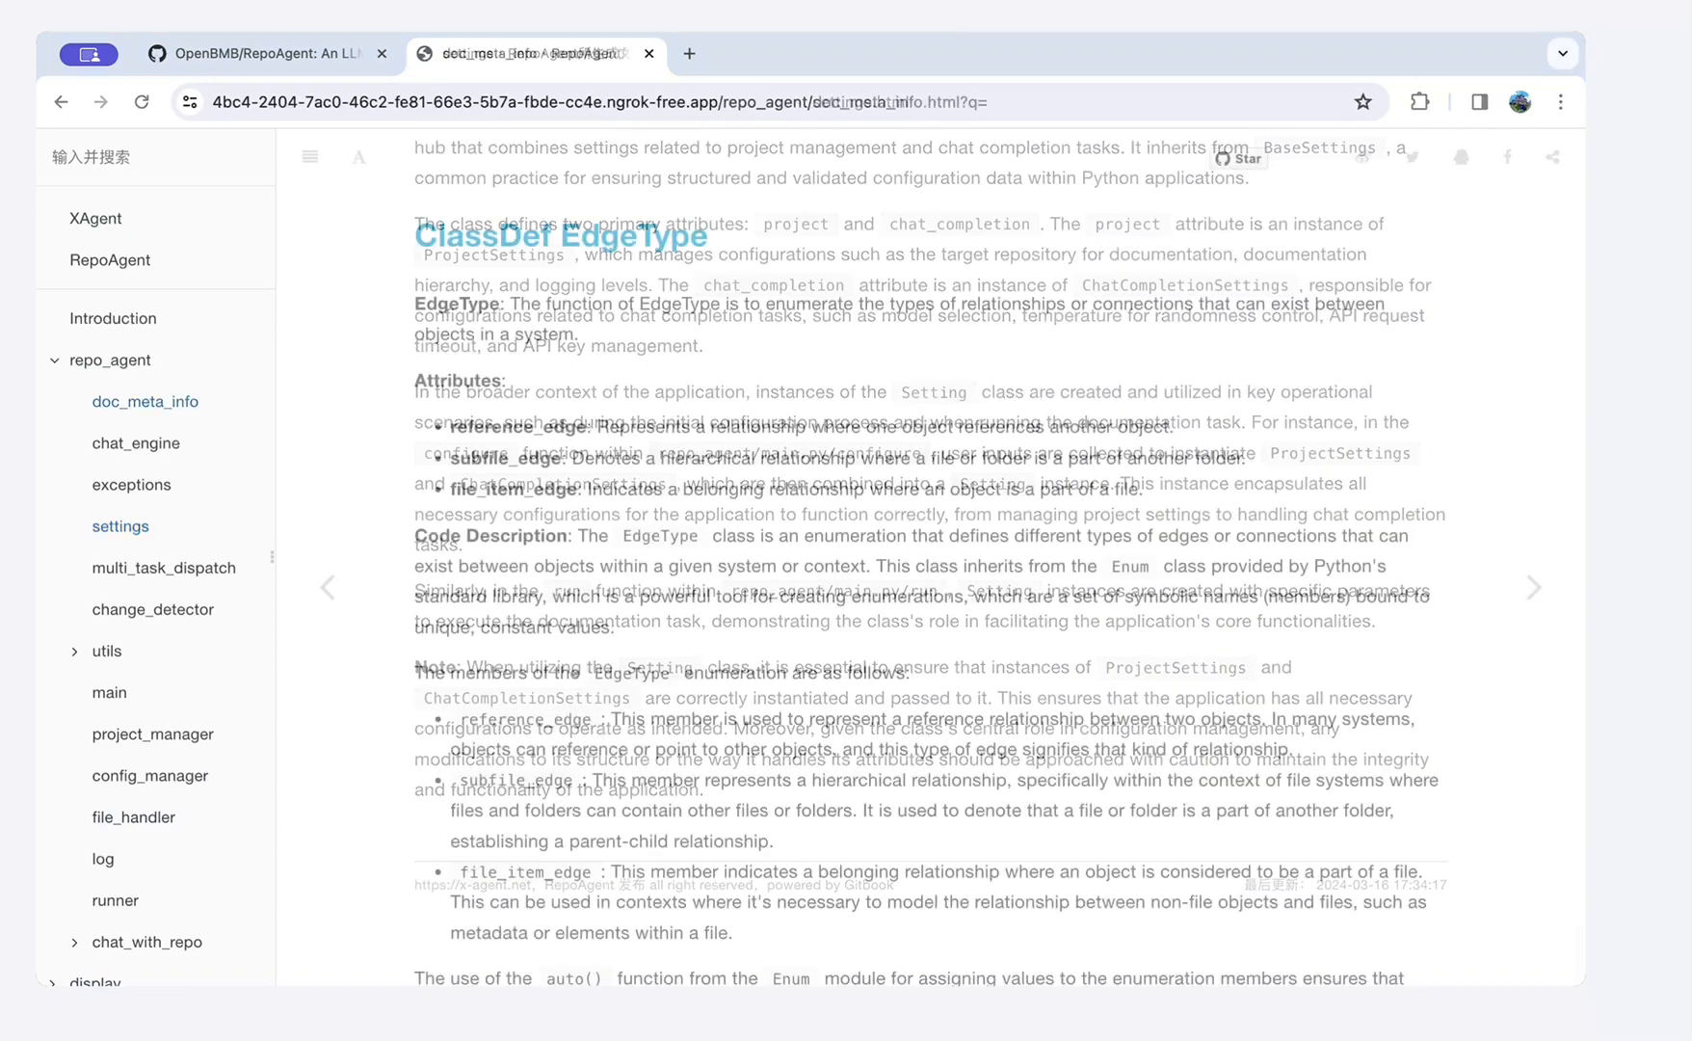
{"action": "type", "text": "chatengine"}
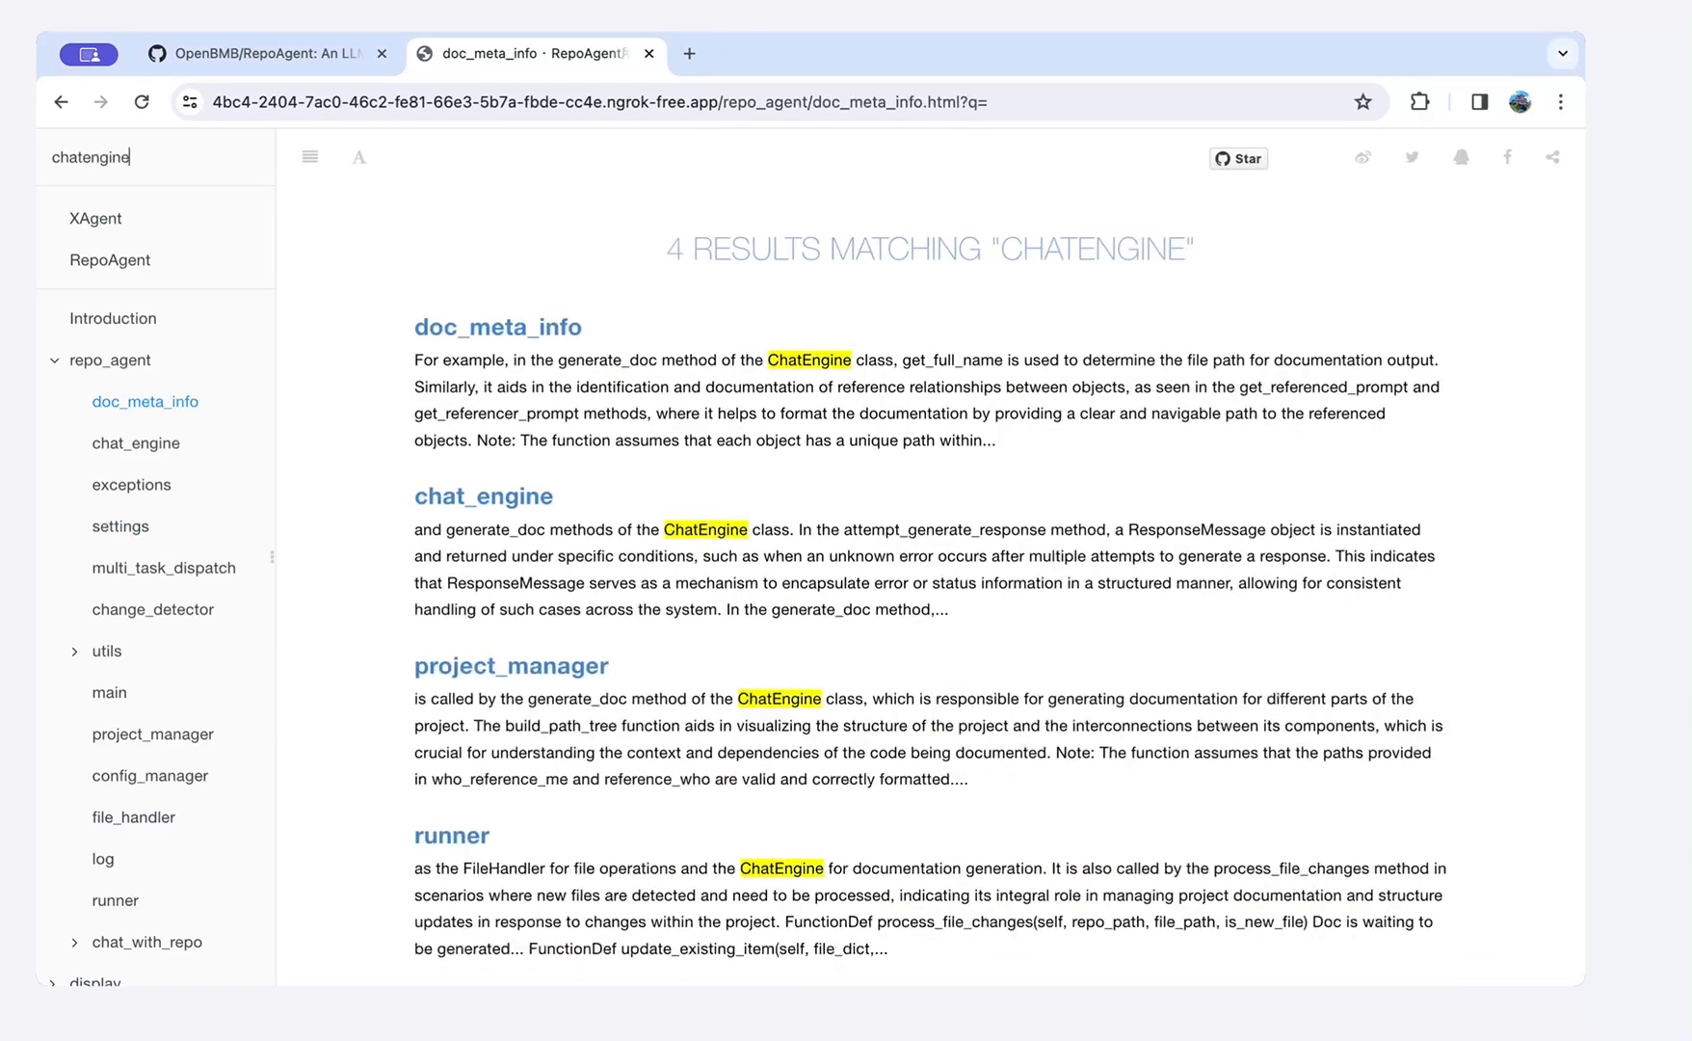
{"action": "type", "text": "mana"}
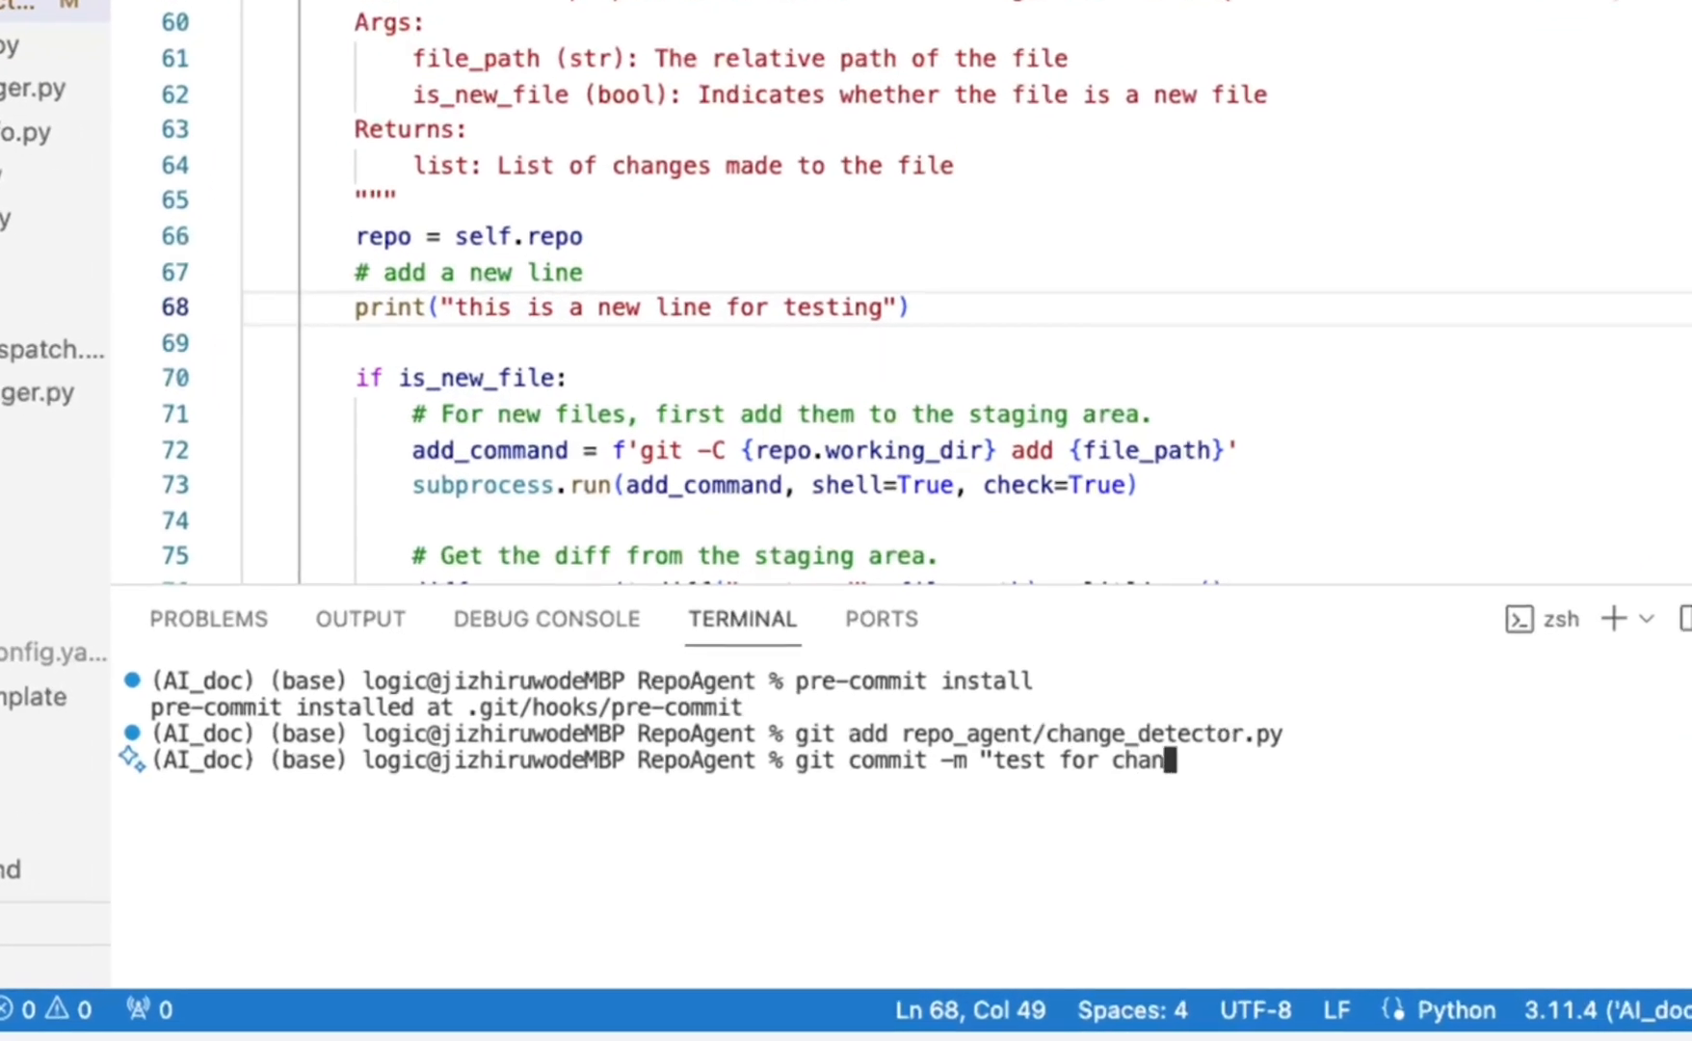
Commit the staged change_detector.py test edit with the typed commit message
{"action": "key", "text": "Enter"}
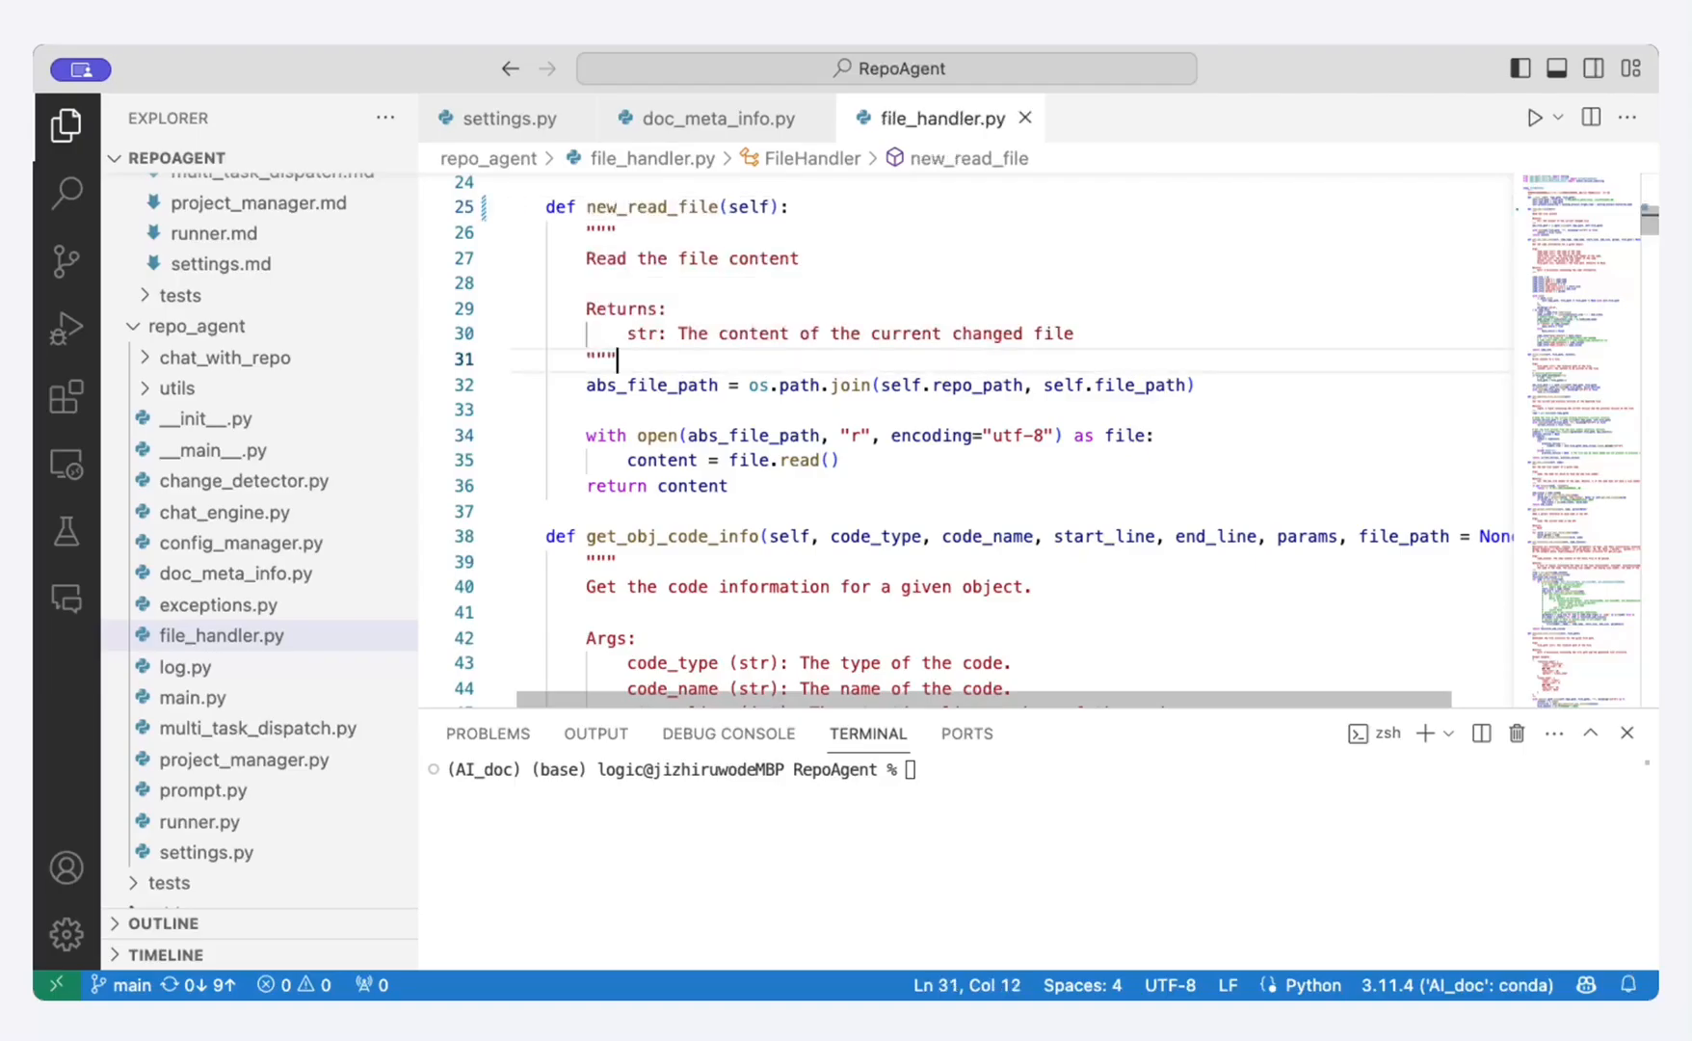
Start defining this_is_a_new_function below new_read_file in file_handler.py
{"action": "type", "text": "def this_is"}
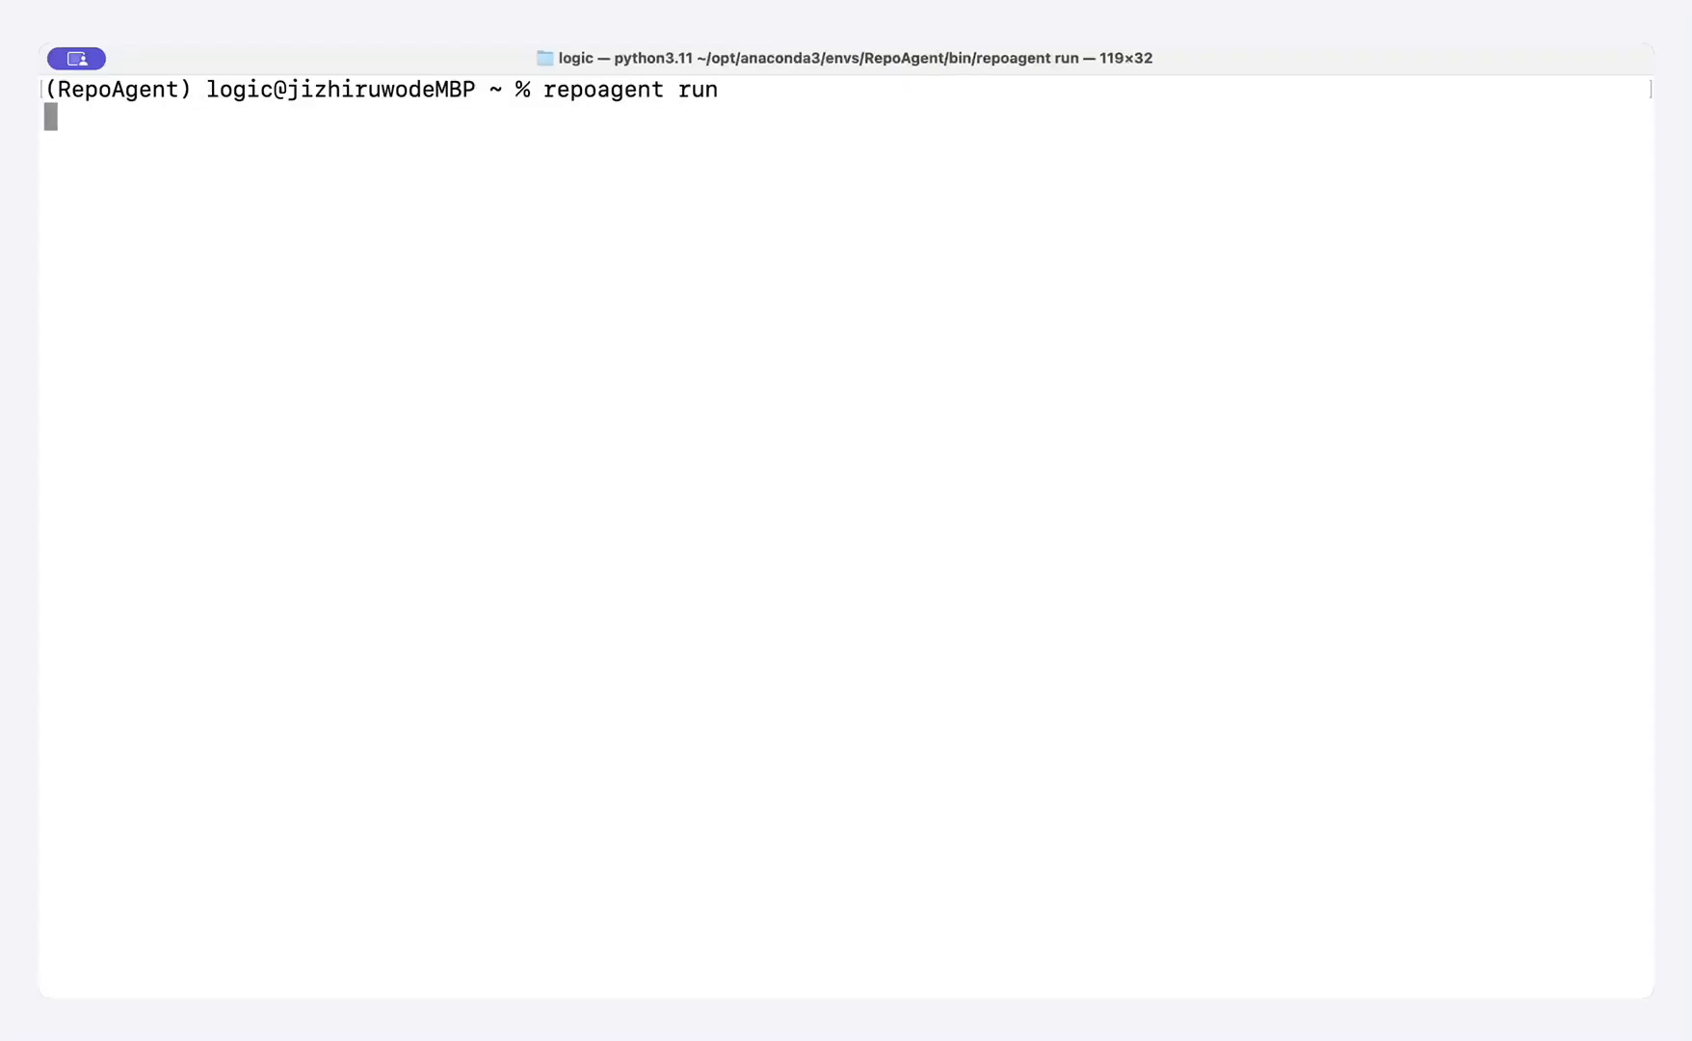
Run repoagent run to regenerate documentation for the changed code
{"action": "key", "text": "enter"}
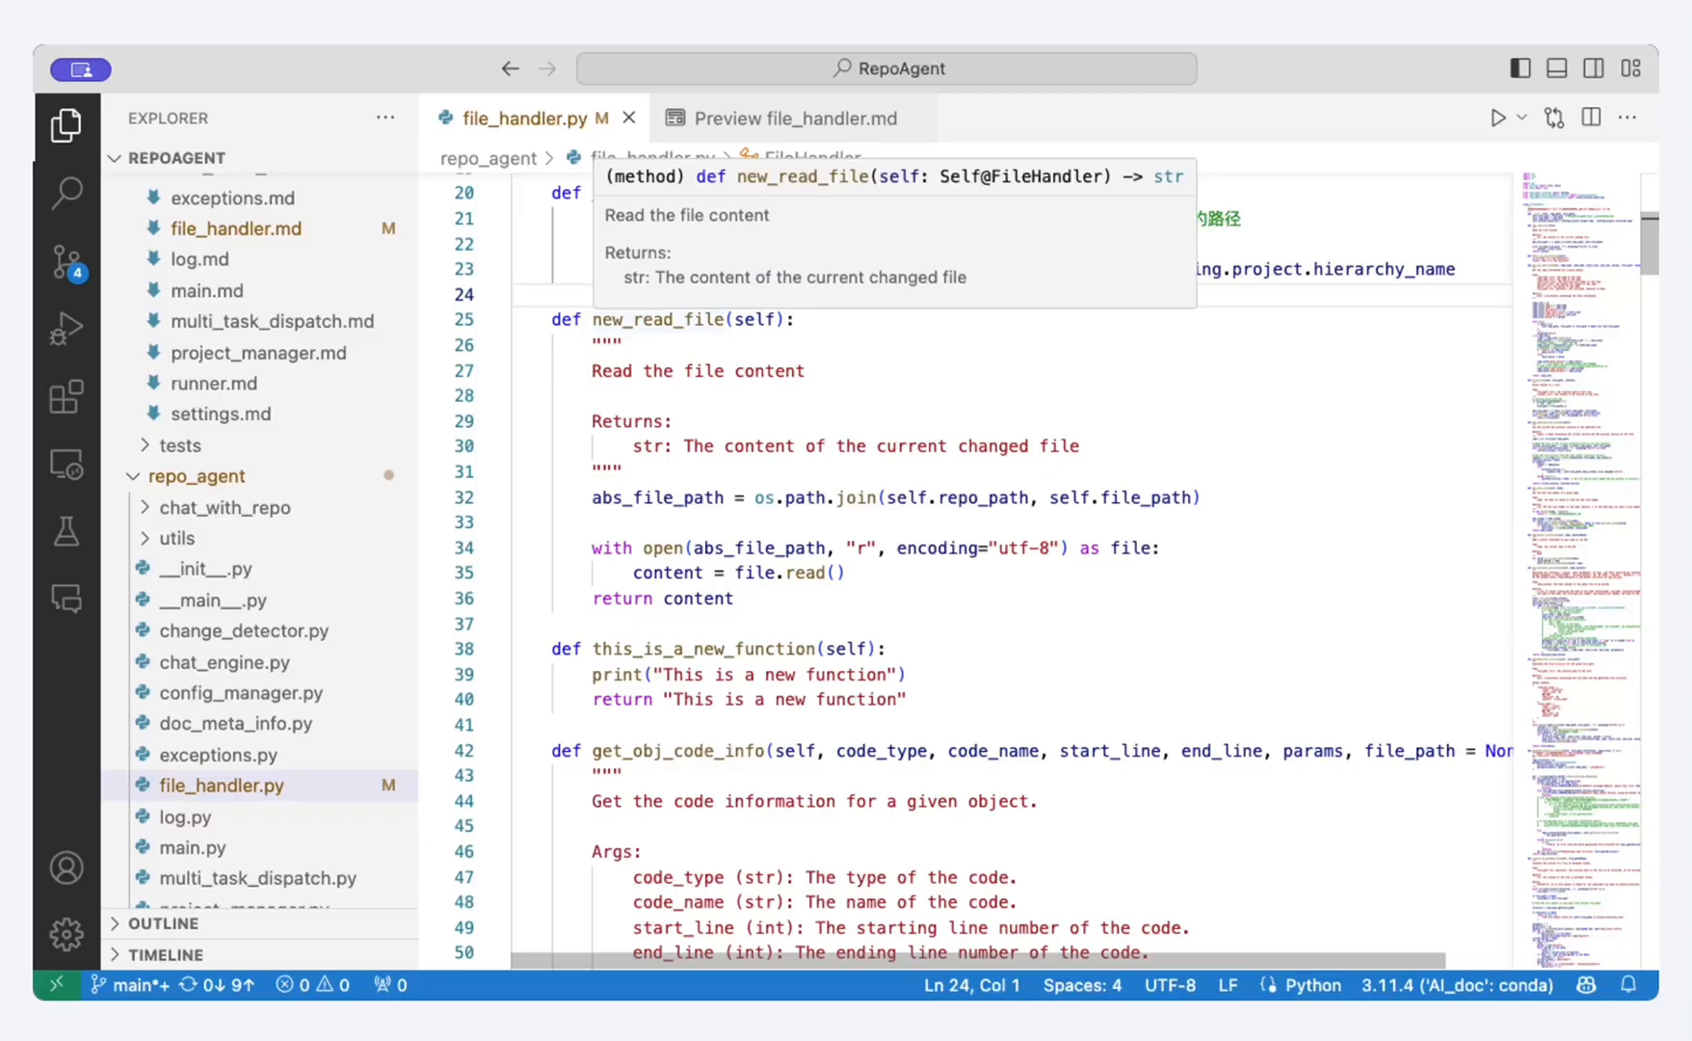
Preview file_handler.md and scroll down to the this_is_a_new_function section
{"action": "left_click", "coordinate": [788, 118]}
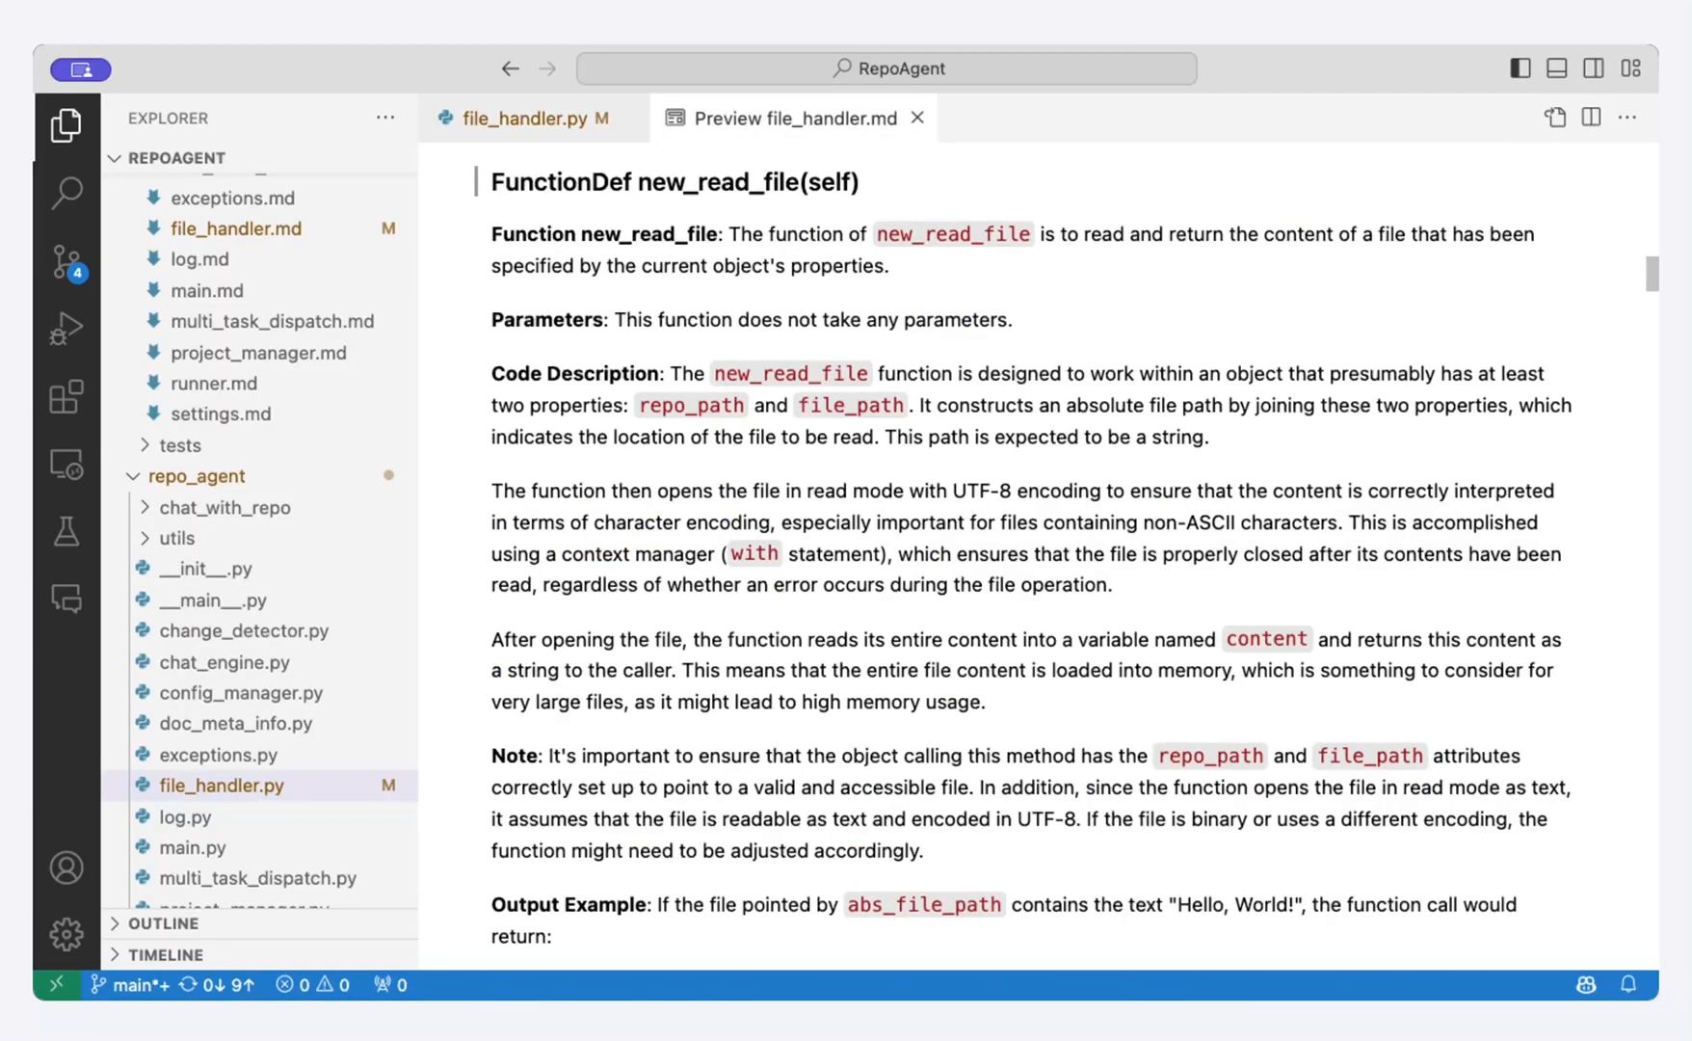
{"action": "scroll", "scroll_direction": "down", "scroll_amount": 3}
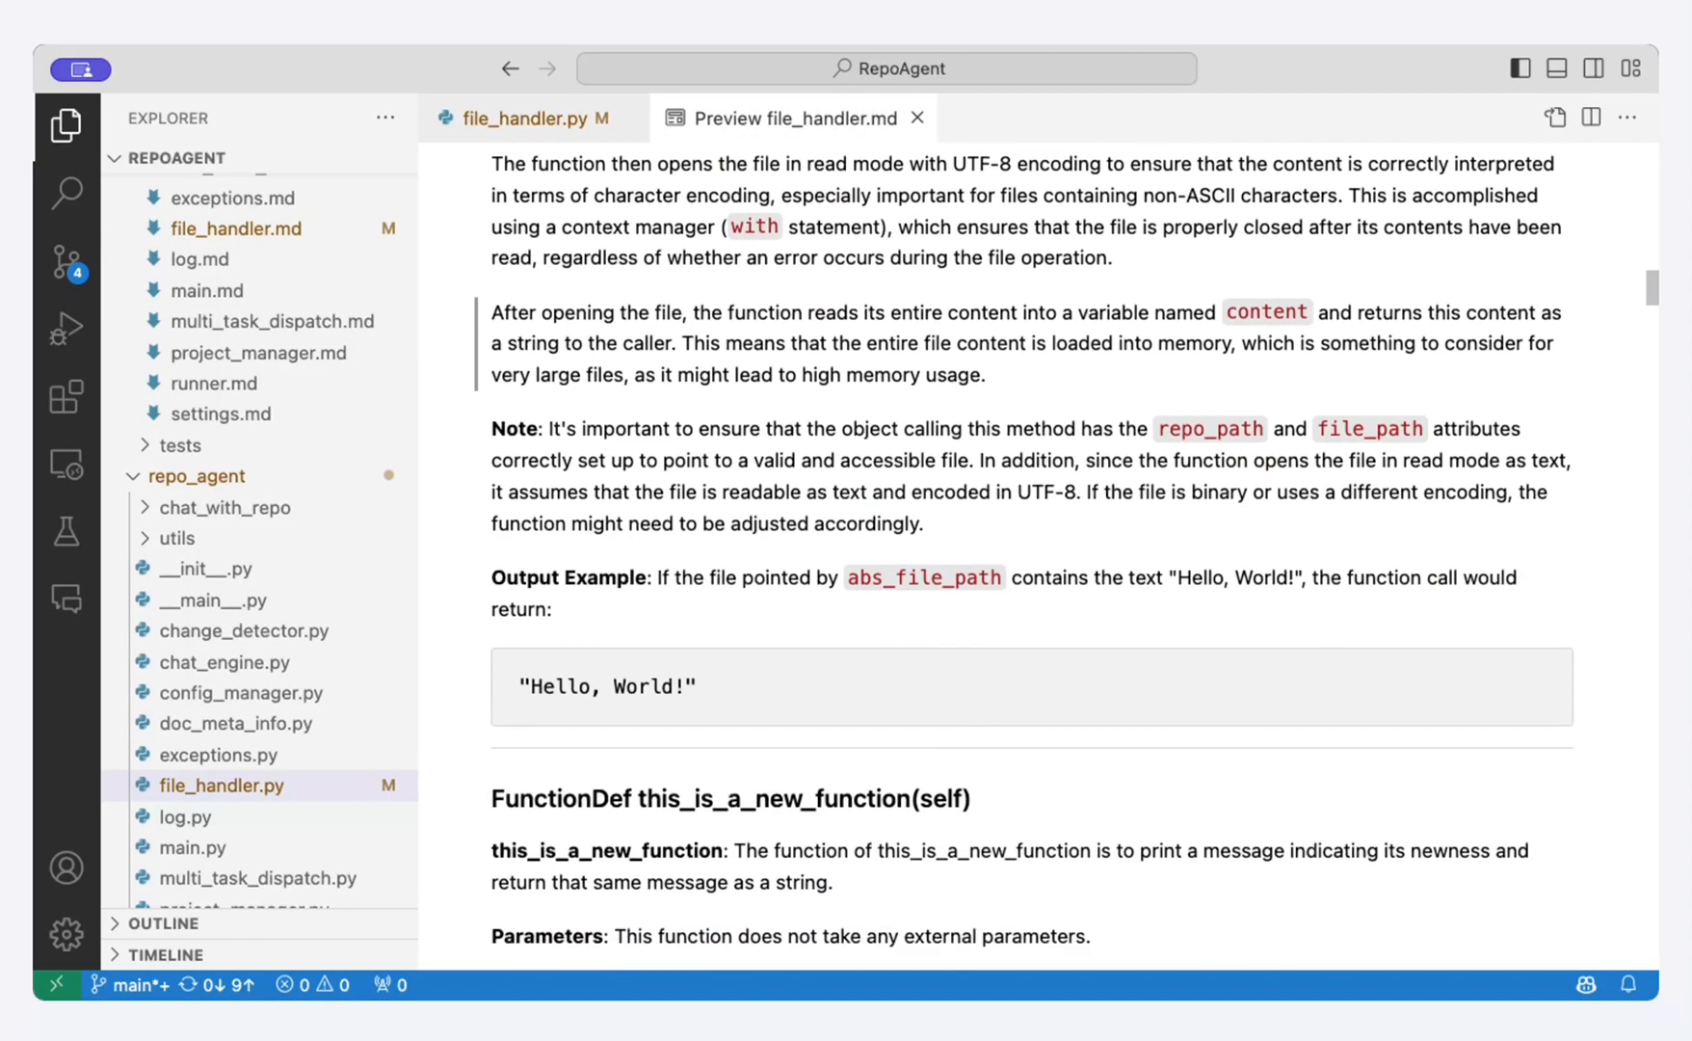
{"action": "scroll", "scroll_direction": "down", "scroll_amount": 3}
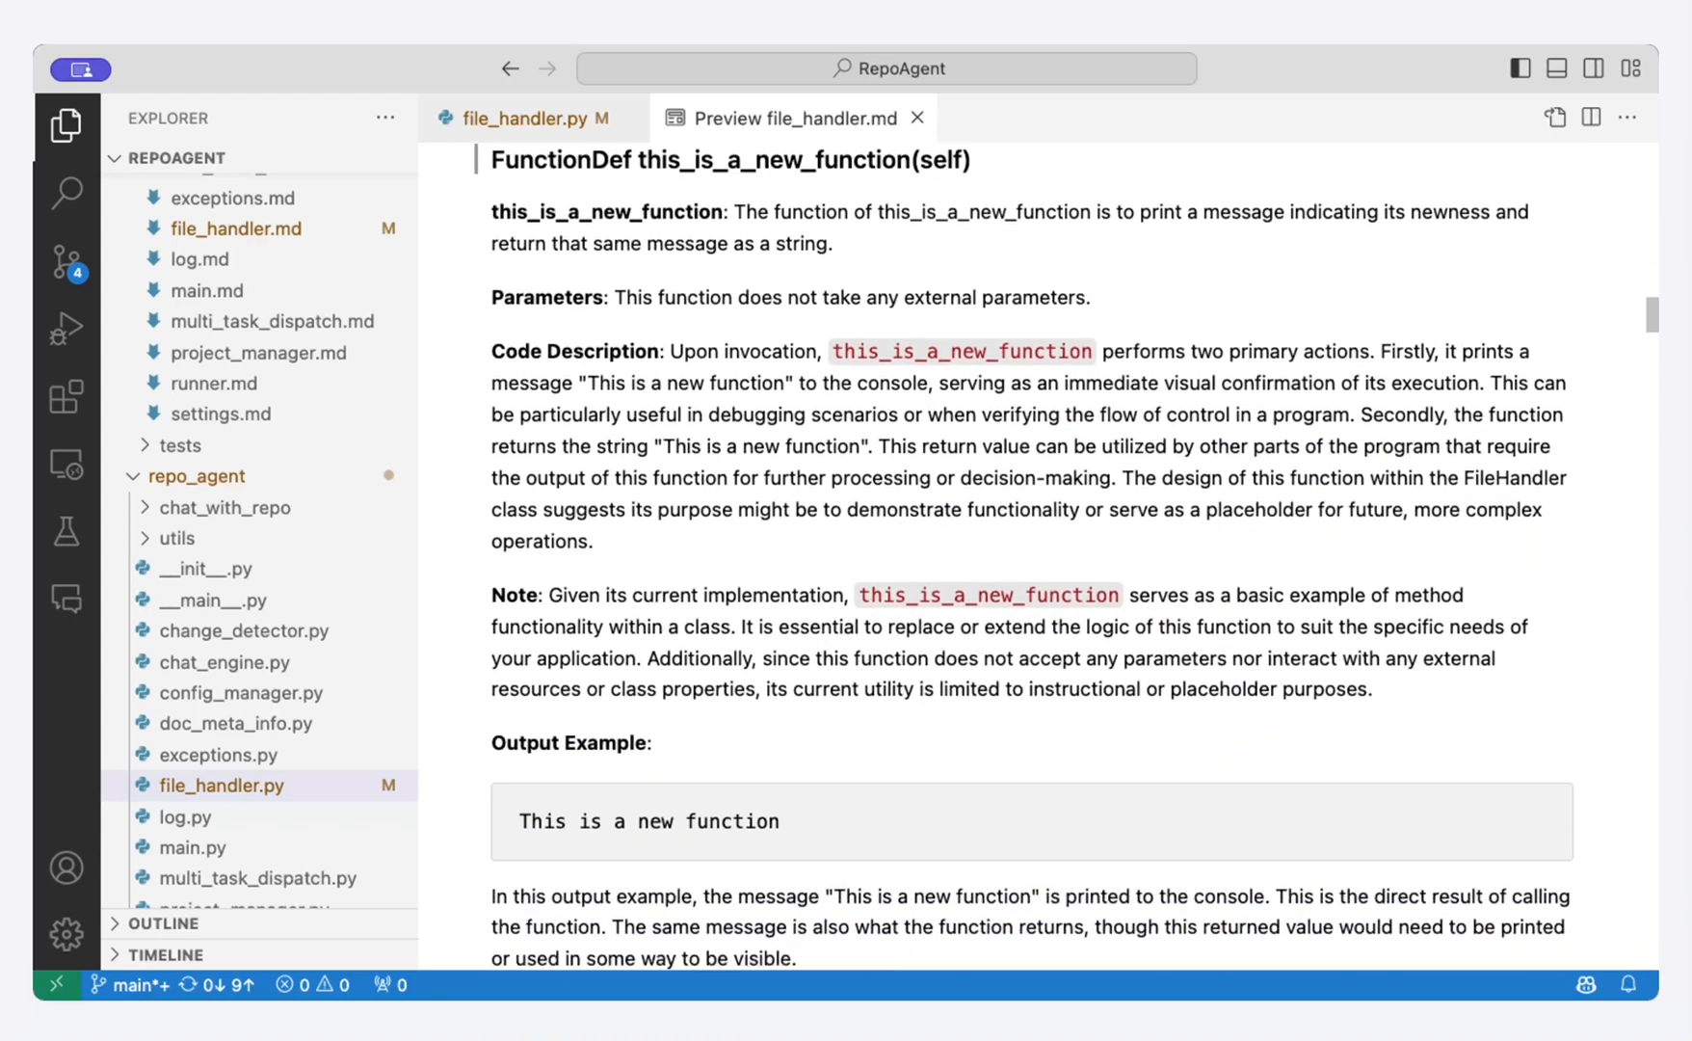